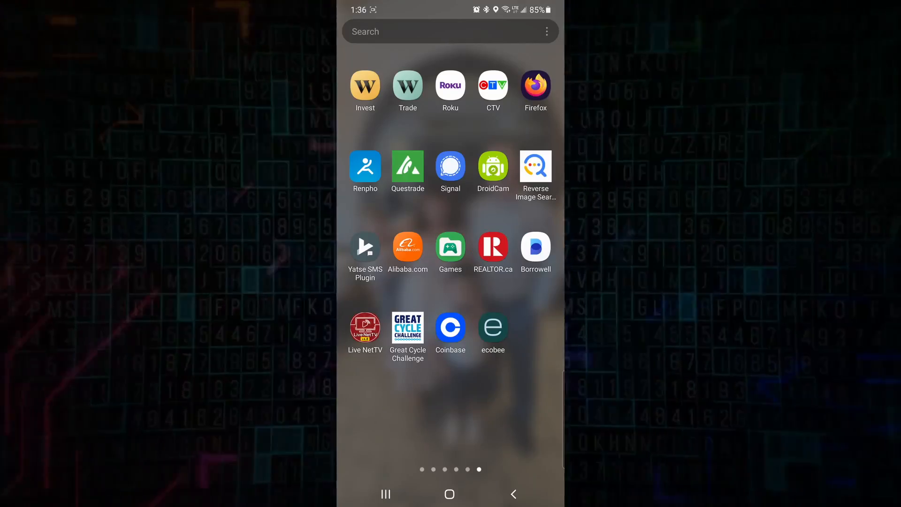
# Begin adding a SmartSensor to Home in ecobee and let it scan for the Home thermostat.
pyautogui.click(492, 327)
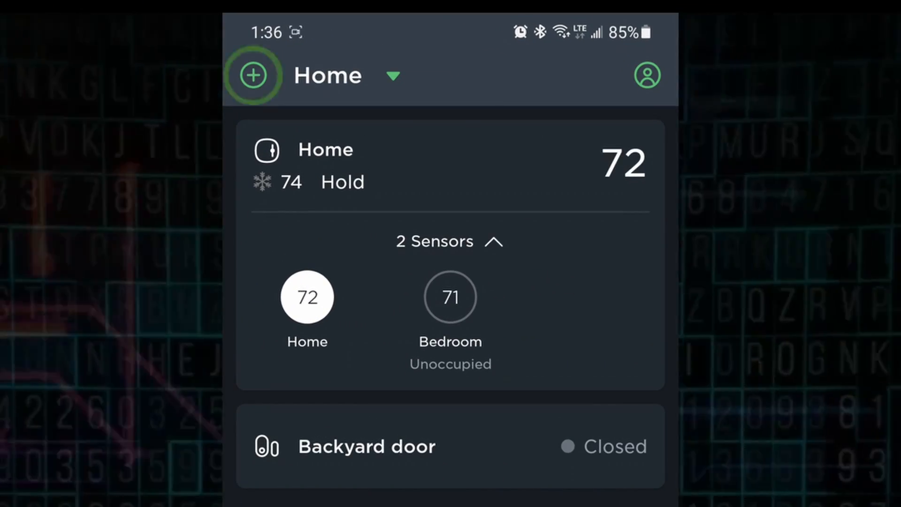
pyautogui.click(251, 75)
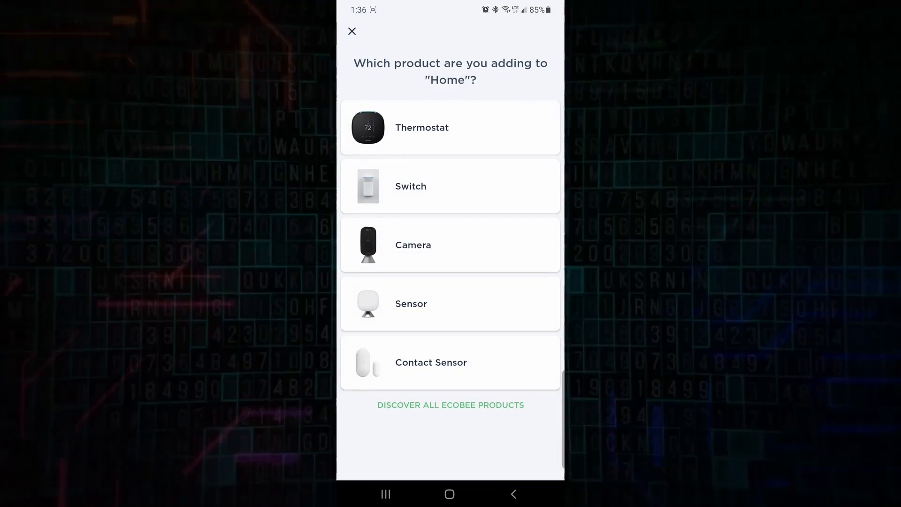
pyautogui.click(368, 304)
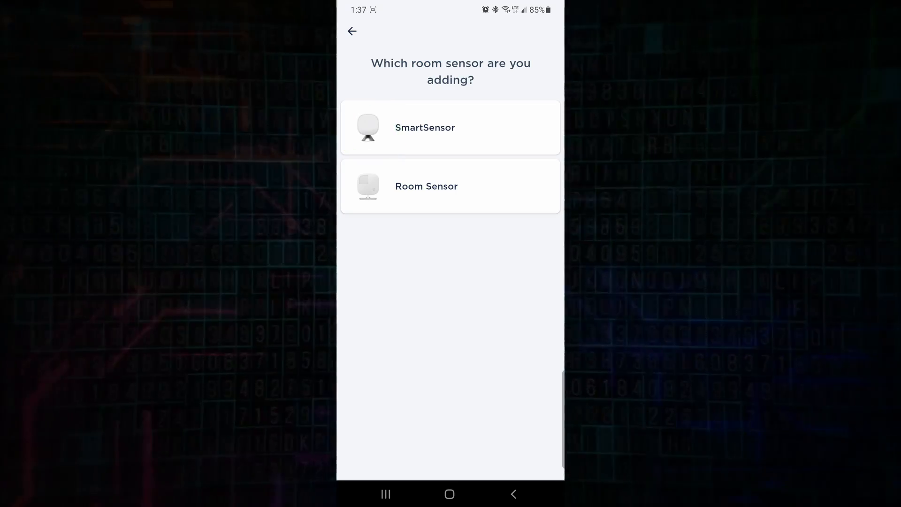
pyautogui.click(450, 127)
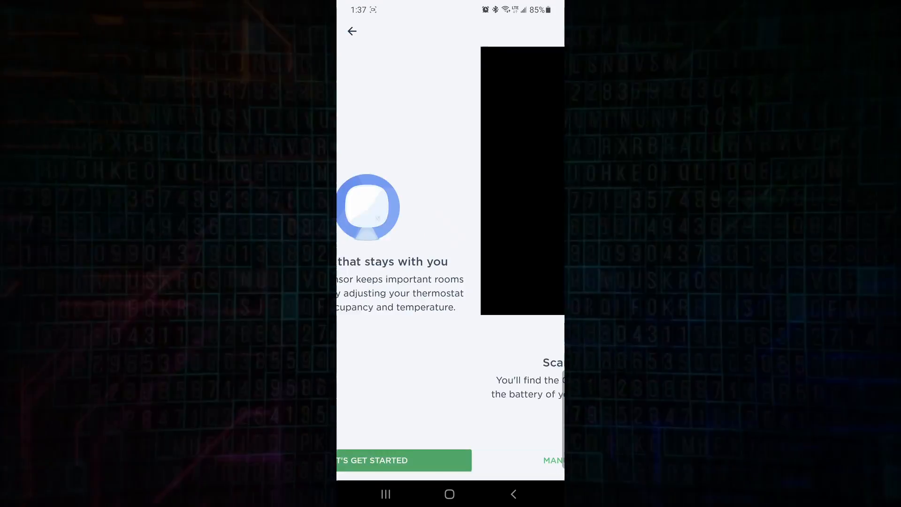
pyautogui.click(402, 460)
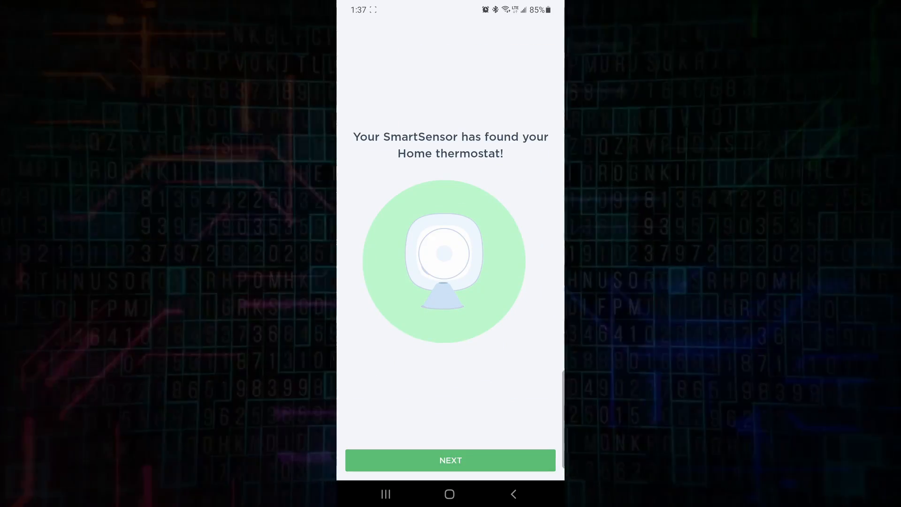
# Name the SmartSensor Downstairs, accept comfort settings and placement tips, and finish setup.
pyautogui.click(450, 460)
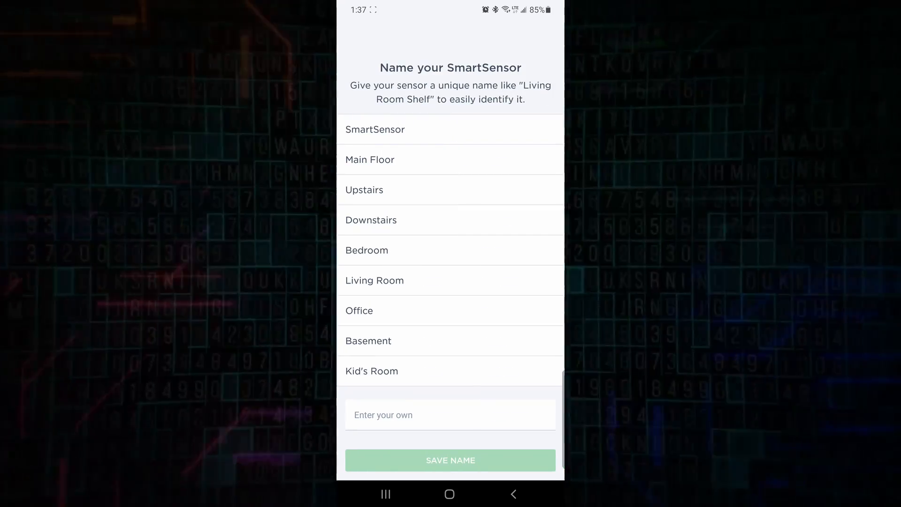
pyautogui.click(371, 219)
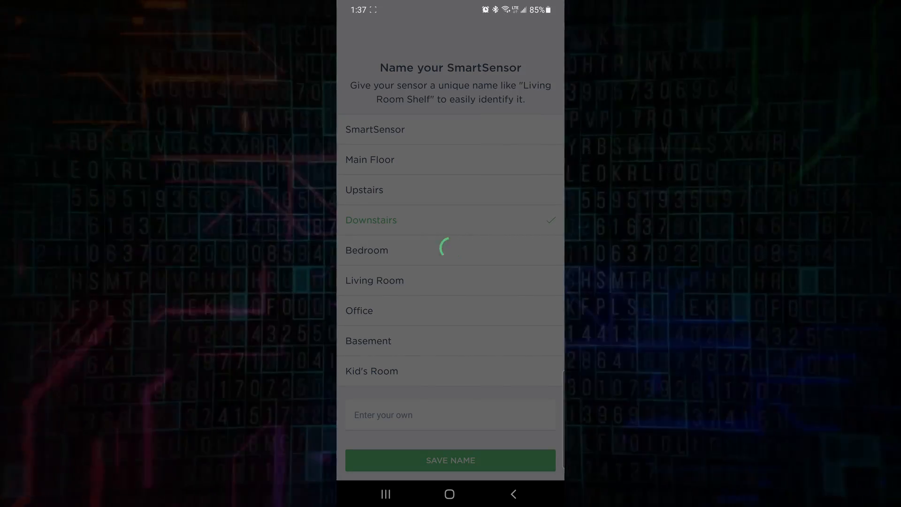
pyautogui.click(449, 460)
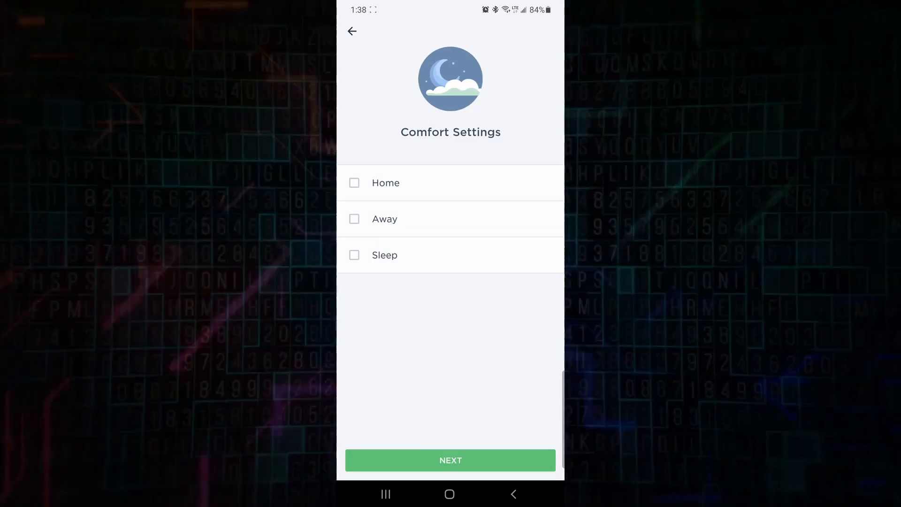
pyautogui.click(450, 460)
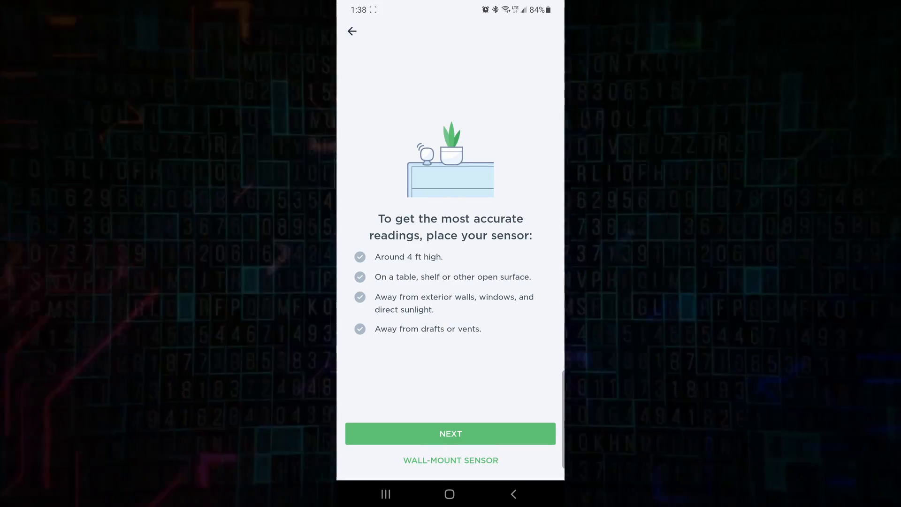
pyautogui.click(449, 434)
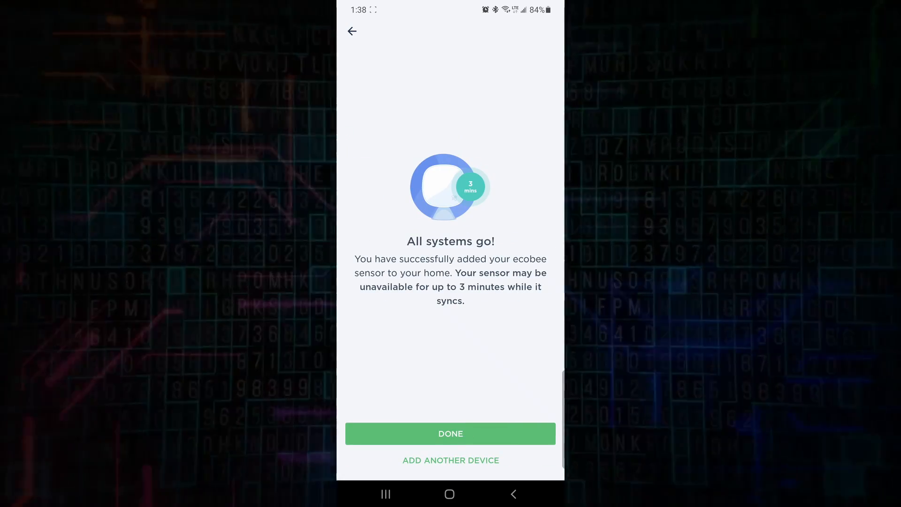
pyautogui.click(450, 433)
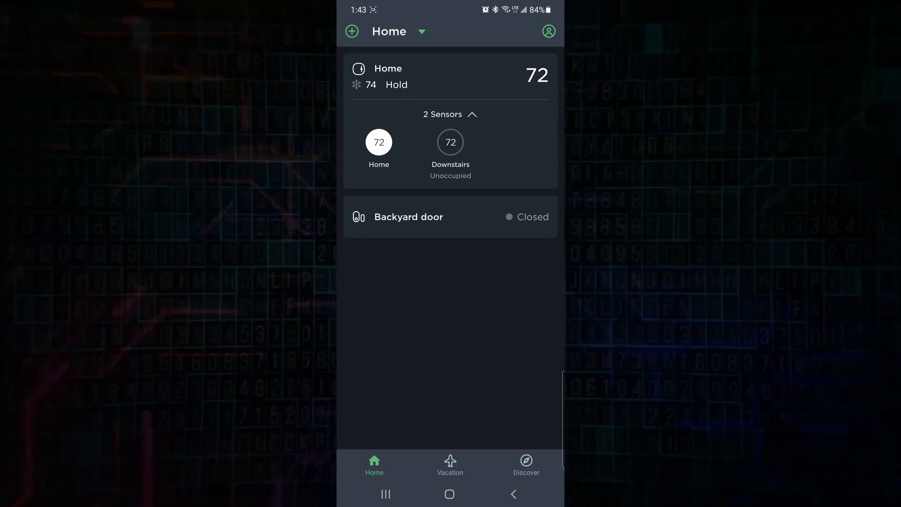
# Reopen ecobee's add-product list, back out of it, and move to SmartThings.
pyautogui.click(351, 31)
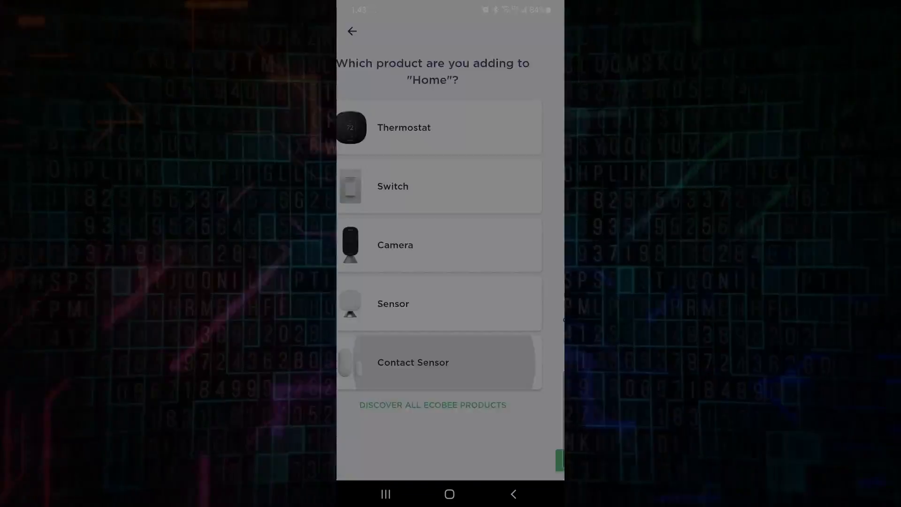
pyautogui.click(438, 362)
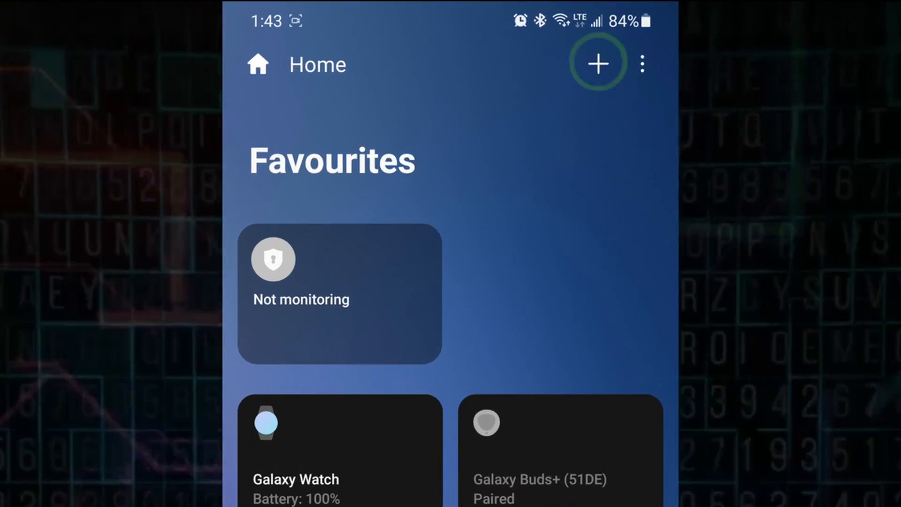
# Add a device in SmartThings by brand, choose ecobee and continue to link the ecobee account.
pyautogui.click(598, 64)
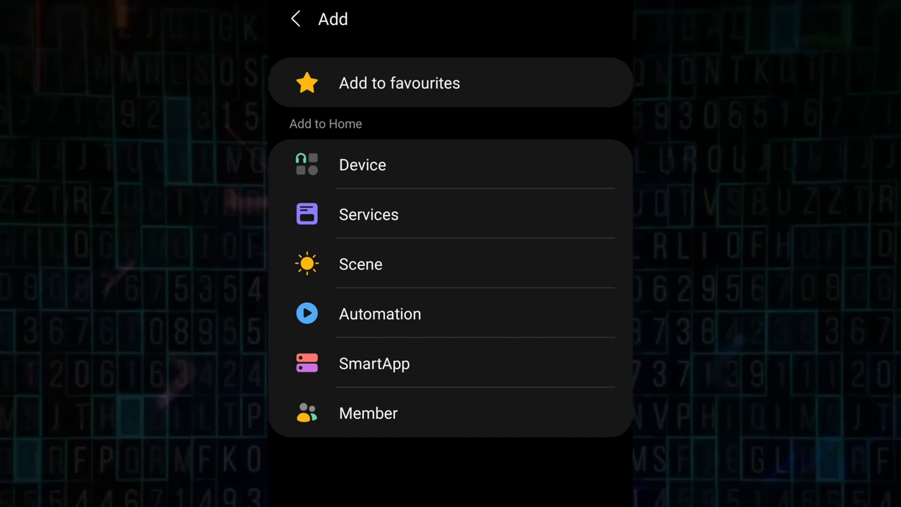
pyautogui.click(362, 165)
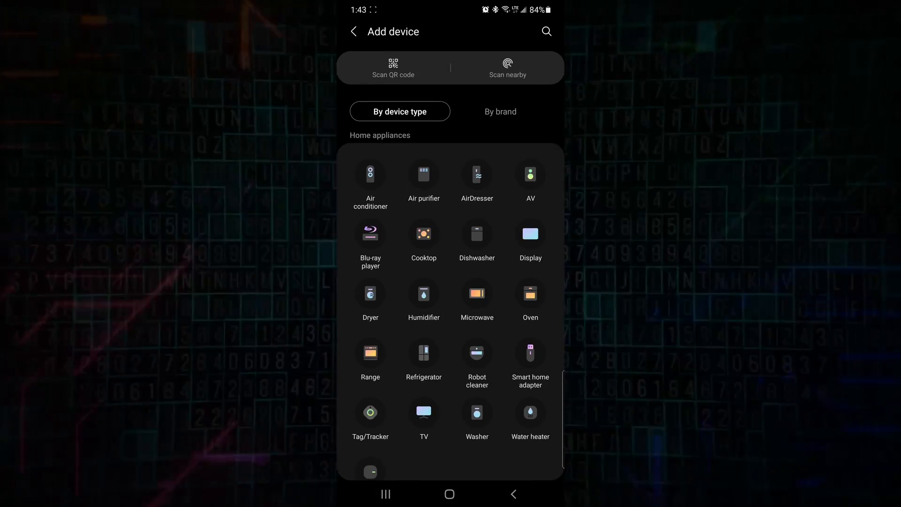
pyautogui.click(354, 31)
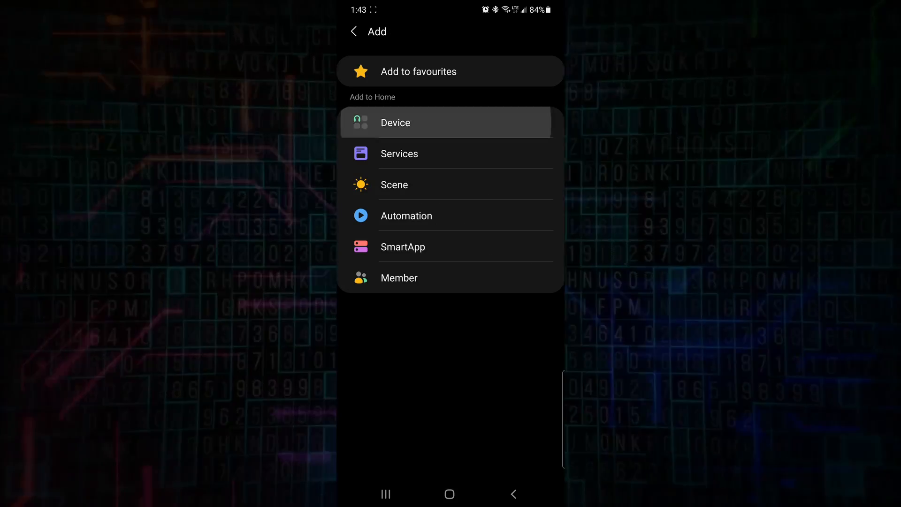
pyautogui.click(395, 122)
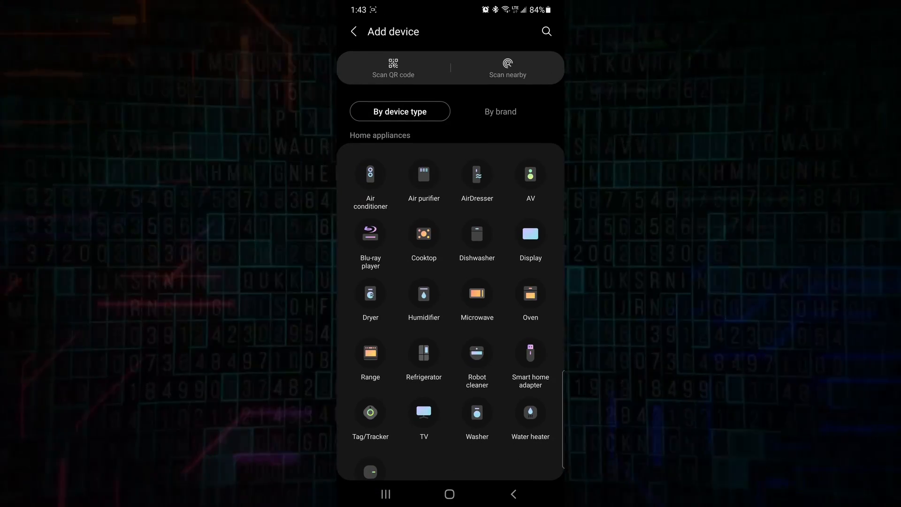
pyautogui.click(501, 111)
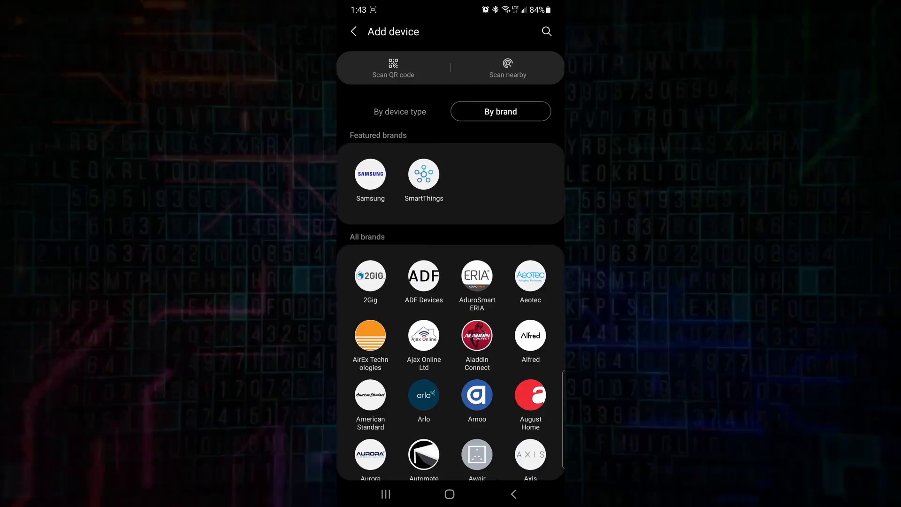
pyautogui.scroll(-3)
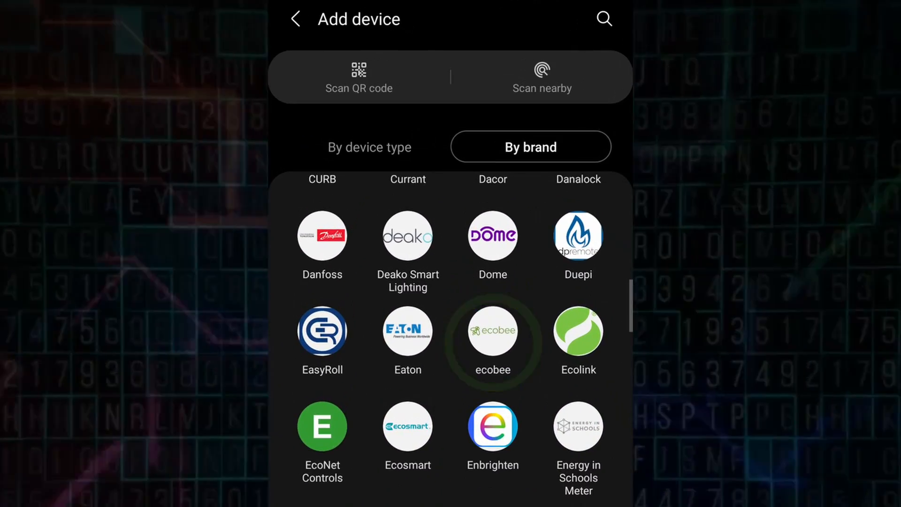
pyautogui.click(492, 331)
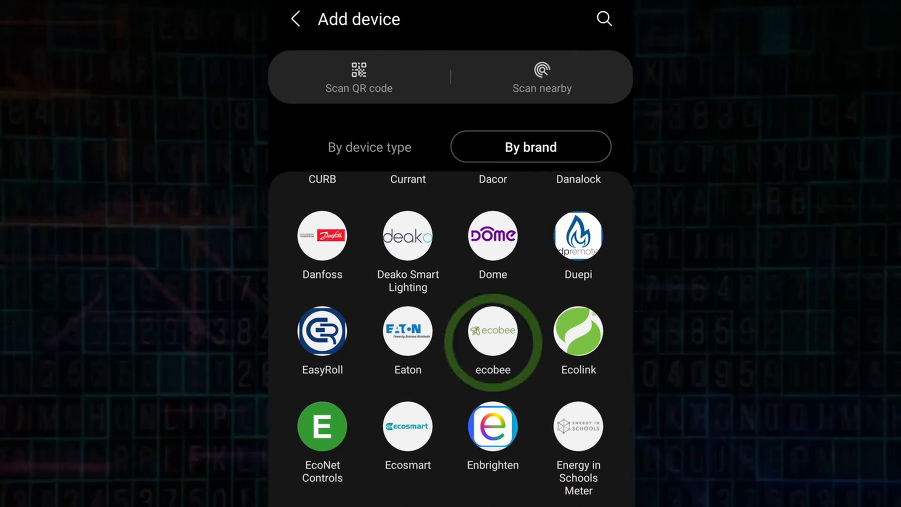
pyautogui.click(491, 332)
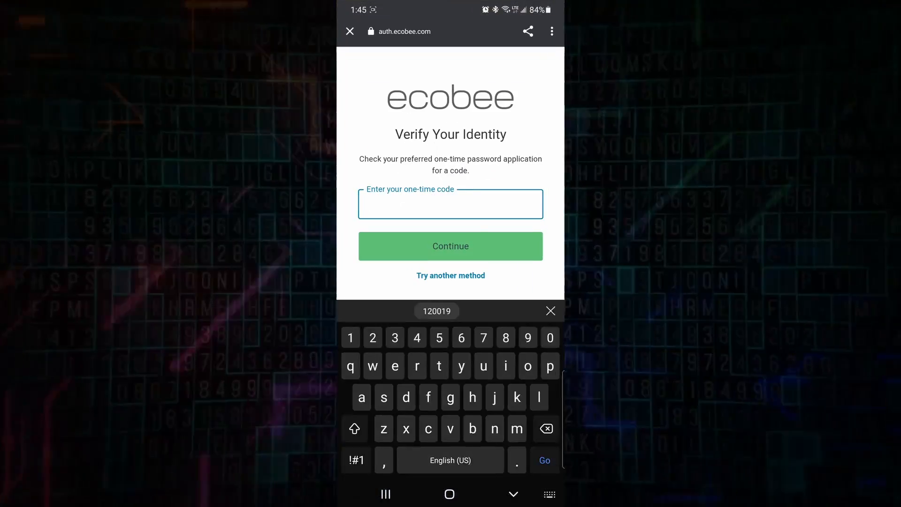
# Submit the one-time code to connect SmartThings with ecobee and close the success page.
pyautogui.click(450, 246)
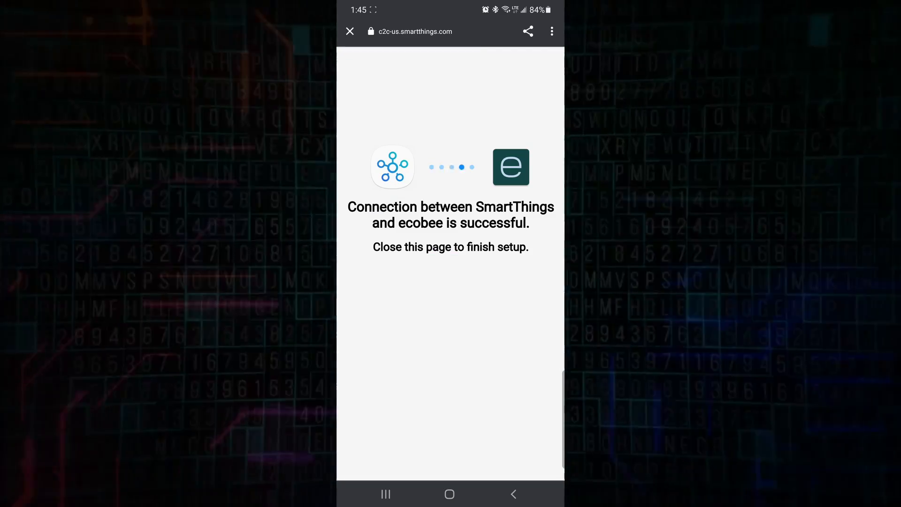
pyautogui.click(349, 31)
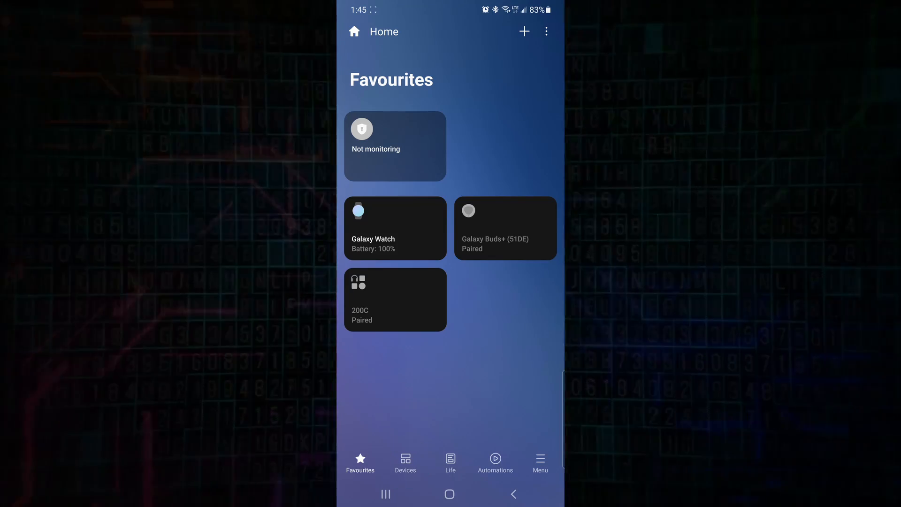
# View the Home thermostat's automations, start a new automation, then cancel it and go to the Downstairs sensor.
pyautogui.click(406, 463)
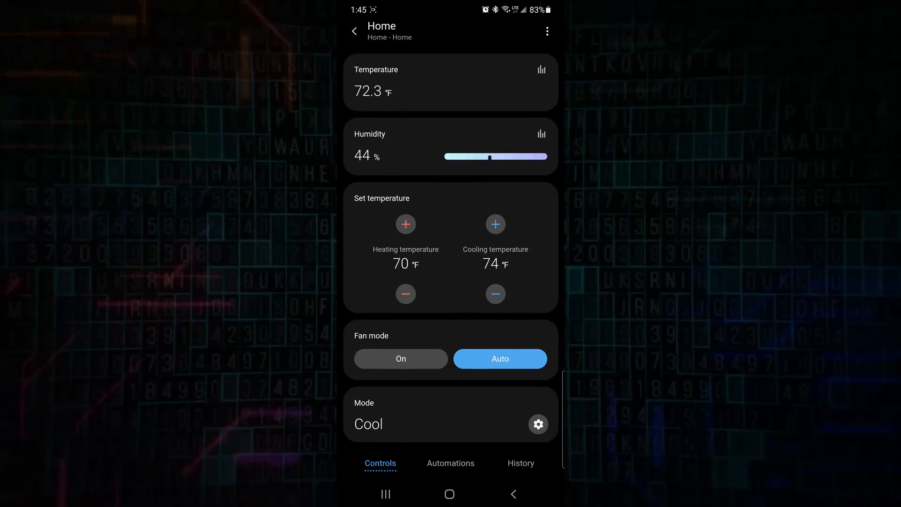
pyautogui.scroll(-3)
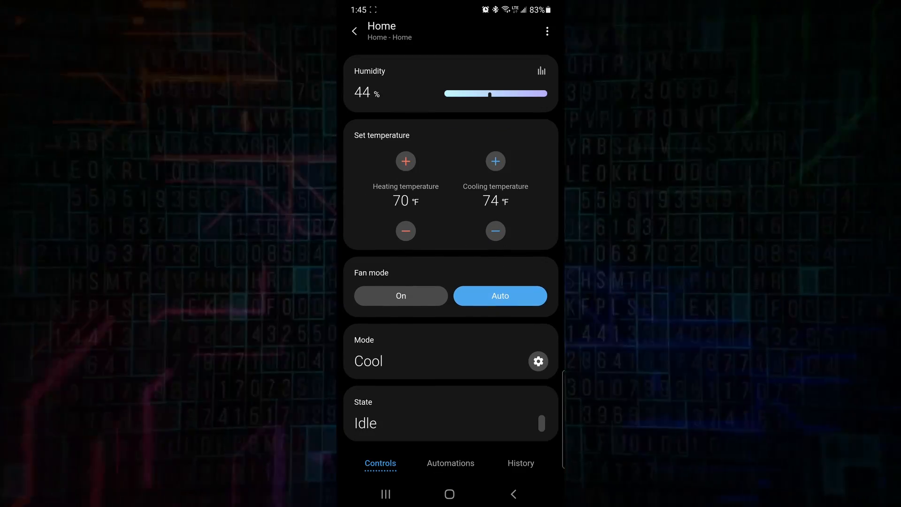
pyautogui.click(450, 463)
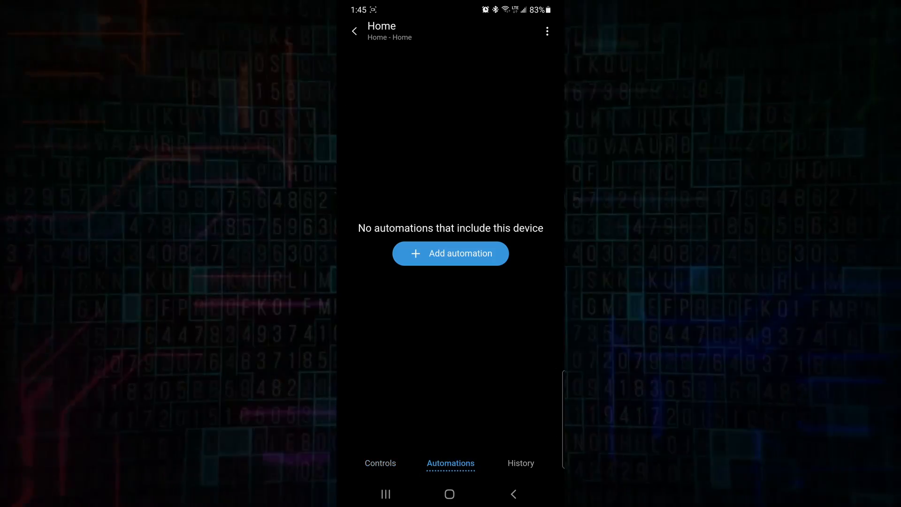
pyautogui.click(450, 254)
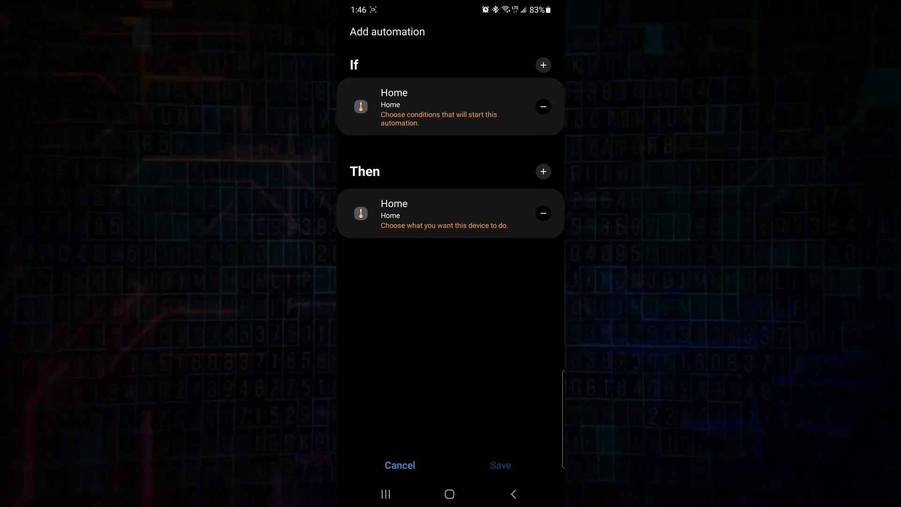
pyautogui.click(543, 106)
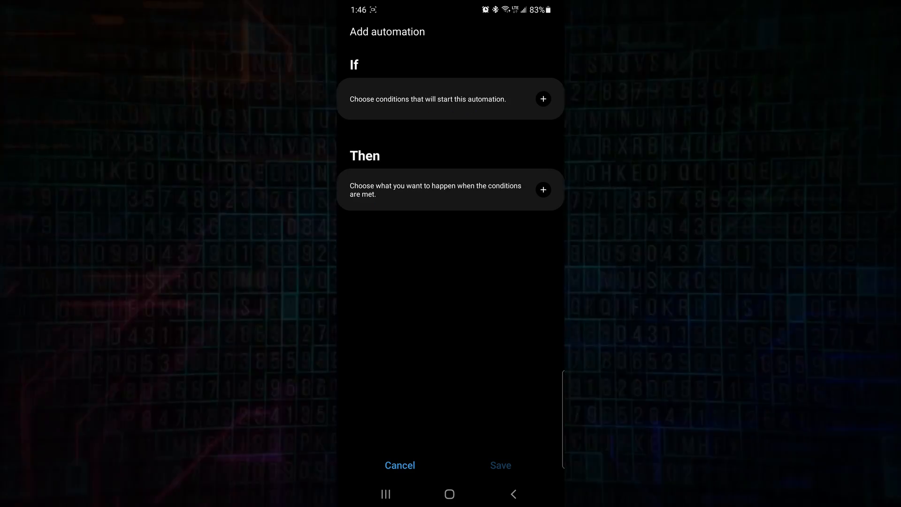
pyautogui.click(541, 99)
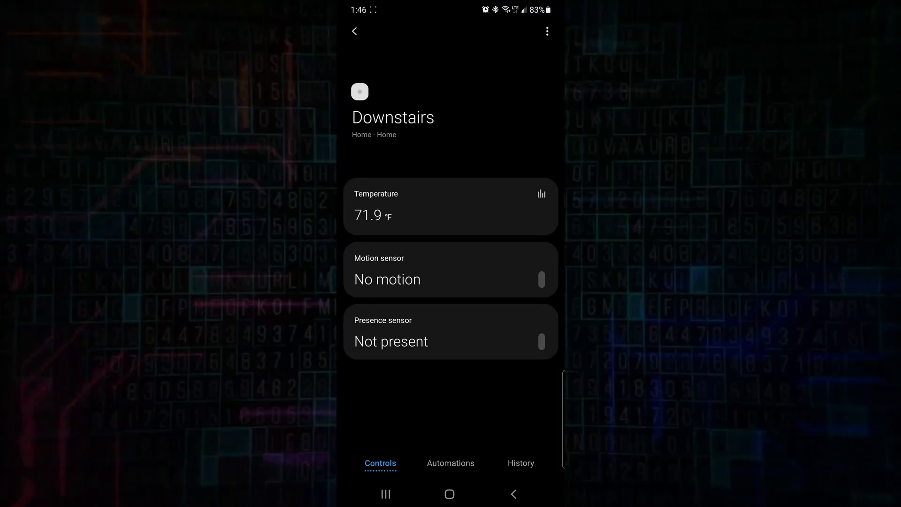
# View the Downstairs sensor's history, then return to the Devices list showing Downstairs and Home at 72.3 °F.
pyautogui.click(519, 463)
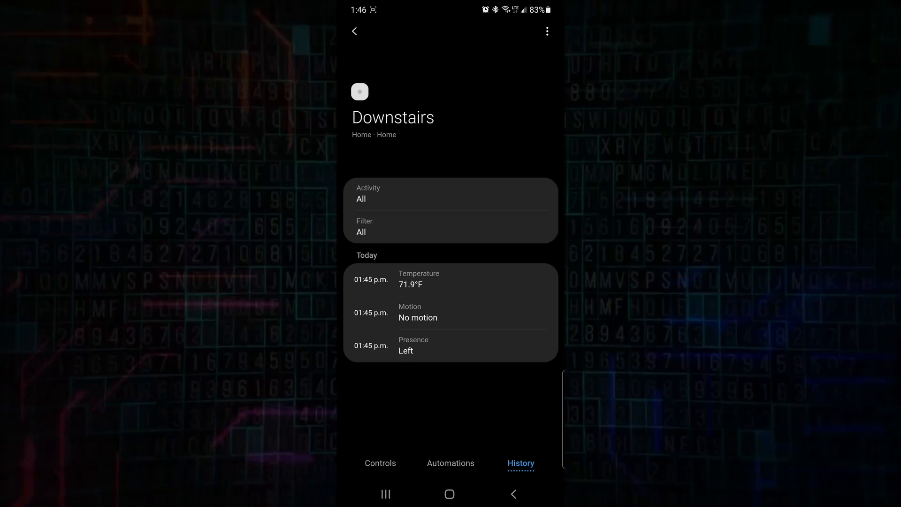
pyautogui.click(354, 31)
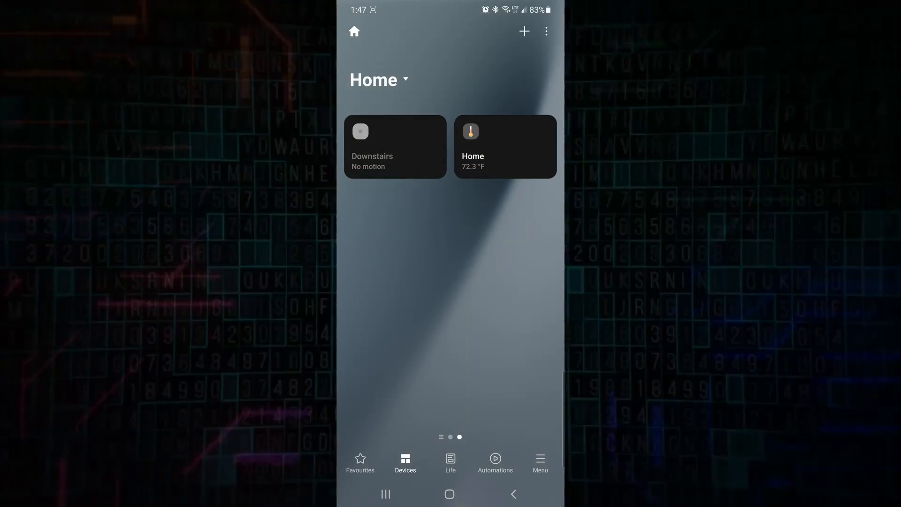
pyautogui.click(504, 146)
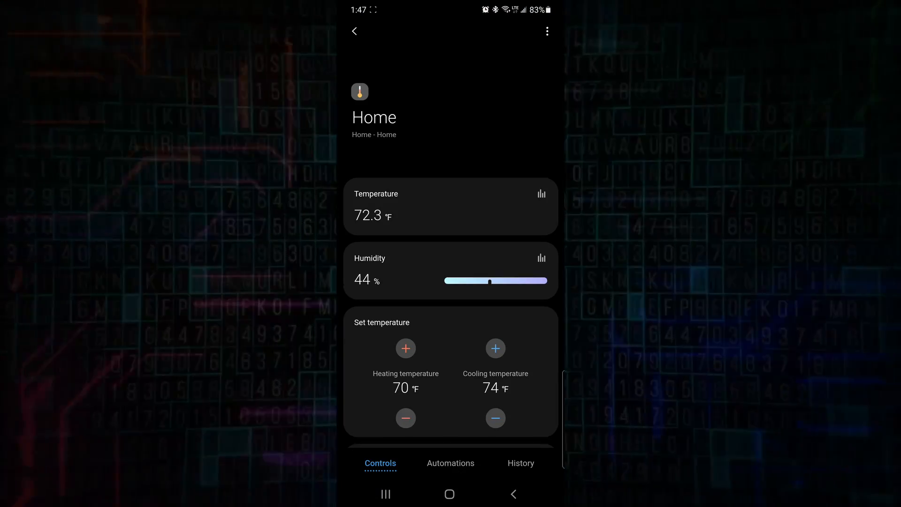
pyautogui.click(355, 31)
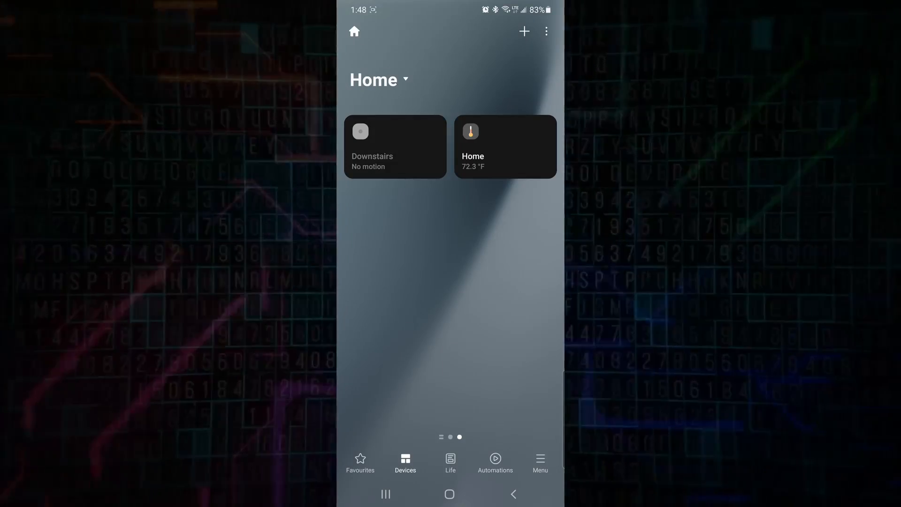